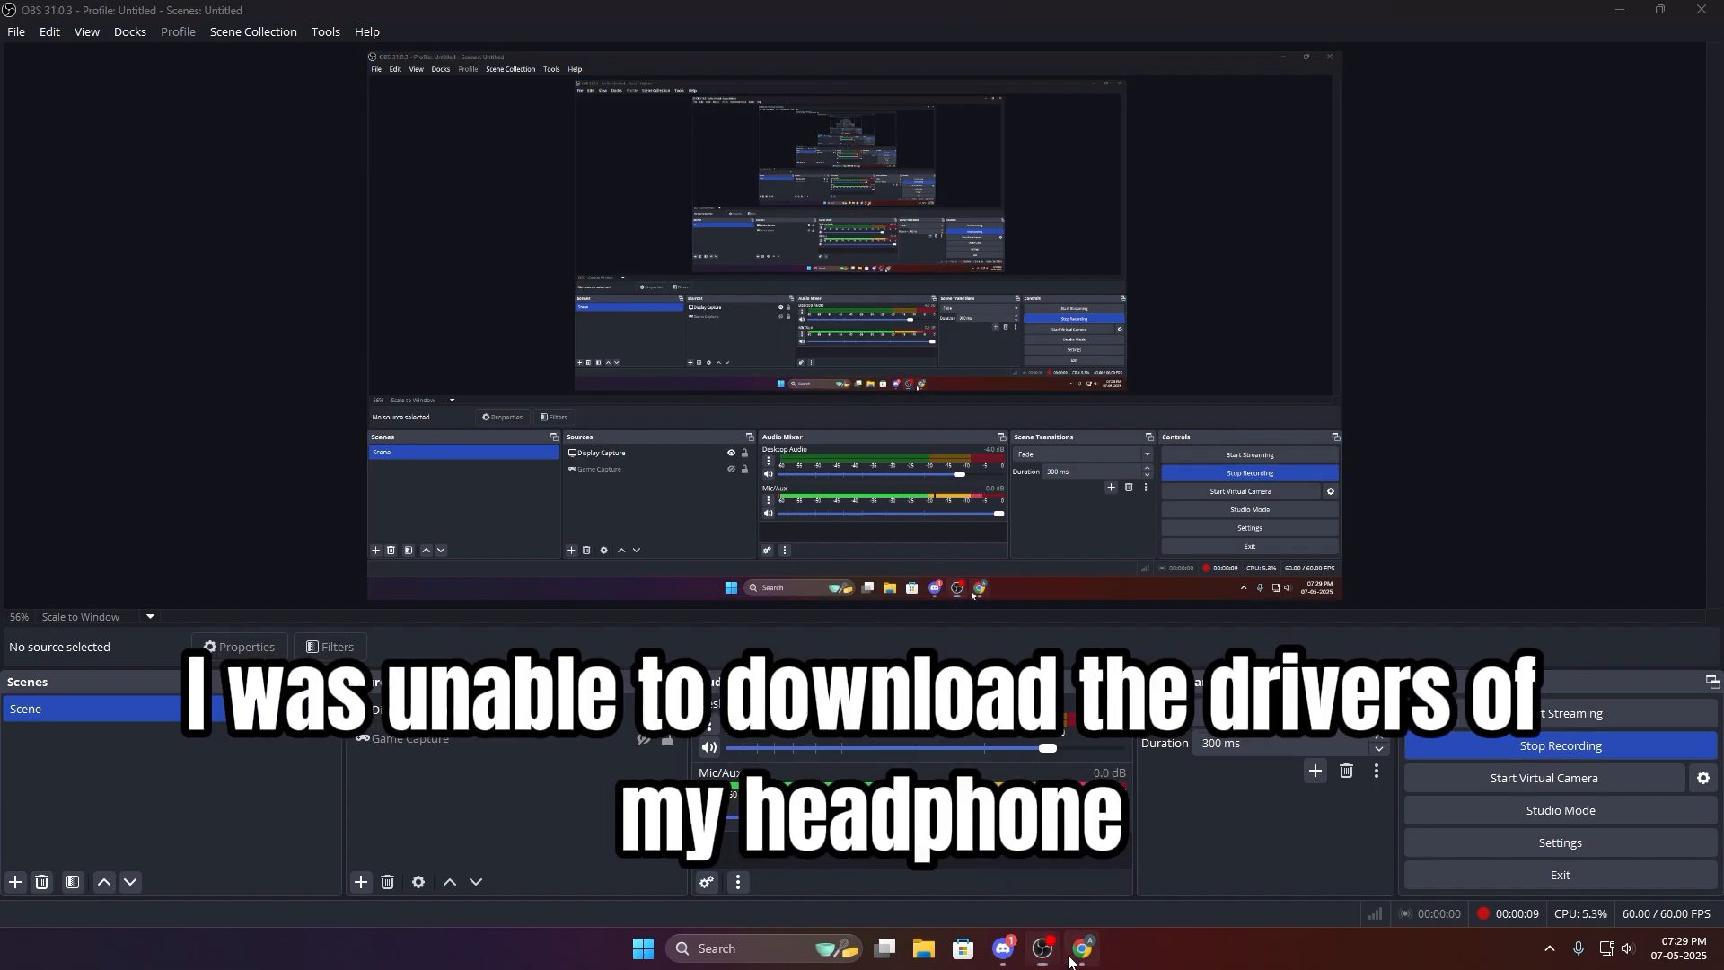
Step: Bring up Chrome with Google results for 'redgear cosmo 7.1 driver'
{"action": "left_click", "coordinate": [1079, 948]}
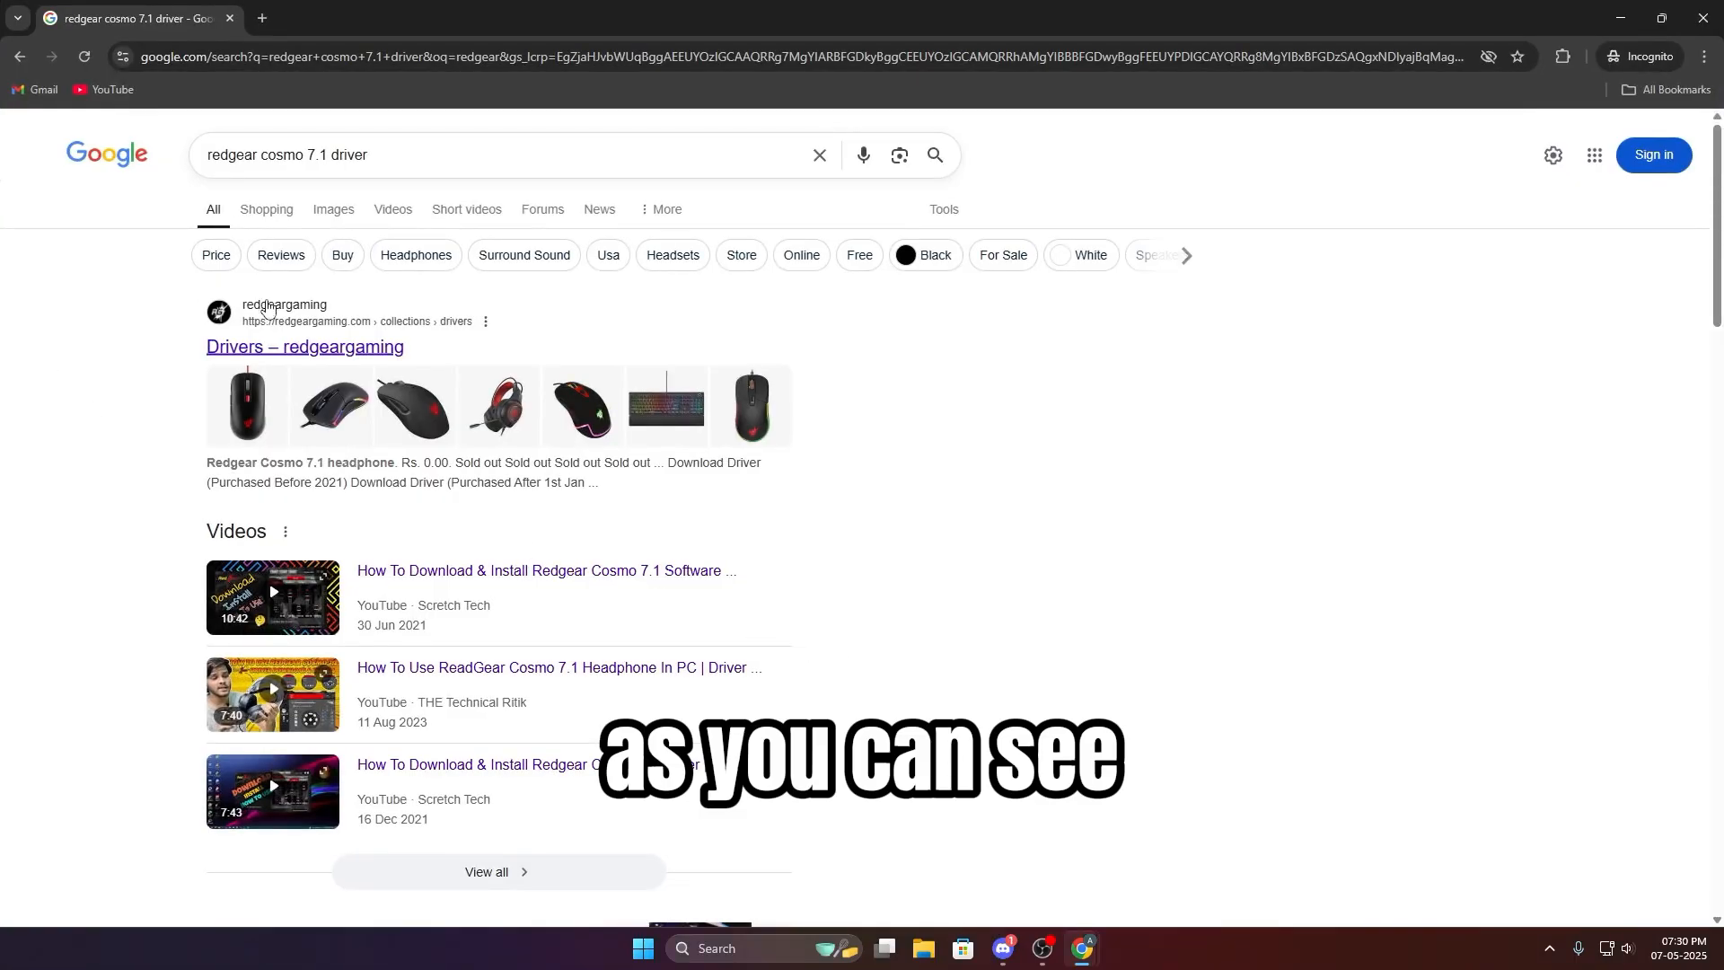
Step: On the redgeargaming Drivers page choose Download Driver (Purchased After 1st Jan 2021), then reach the OYE FBI YouTube channel
{"action": "left_click", "coordinate": [305, 347]}
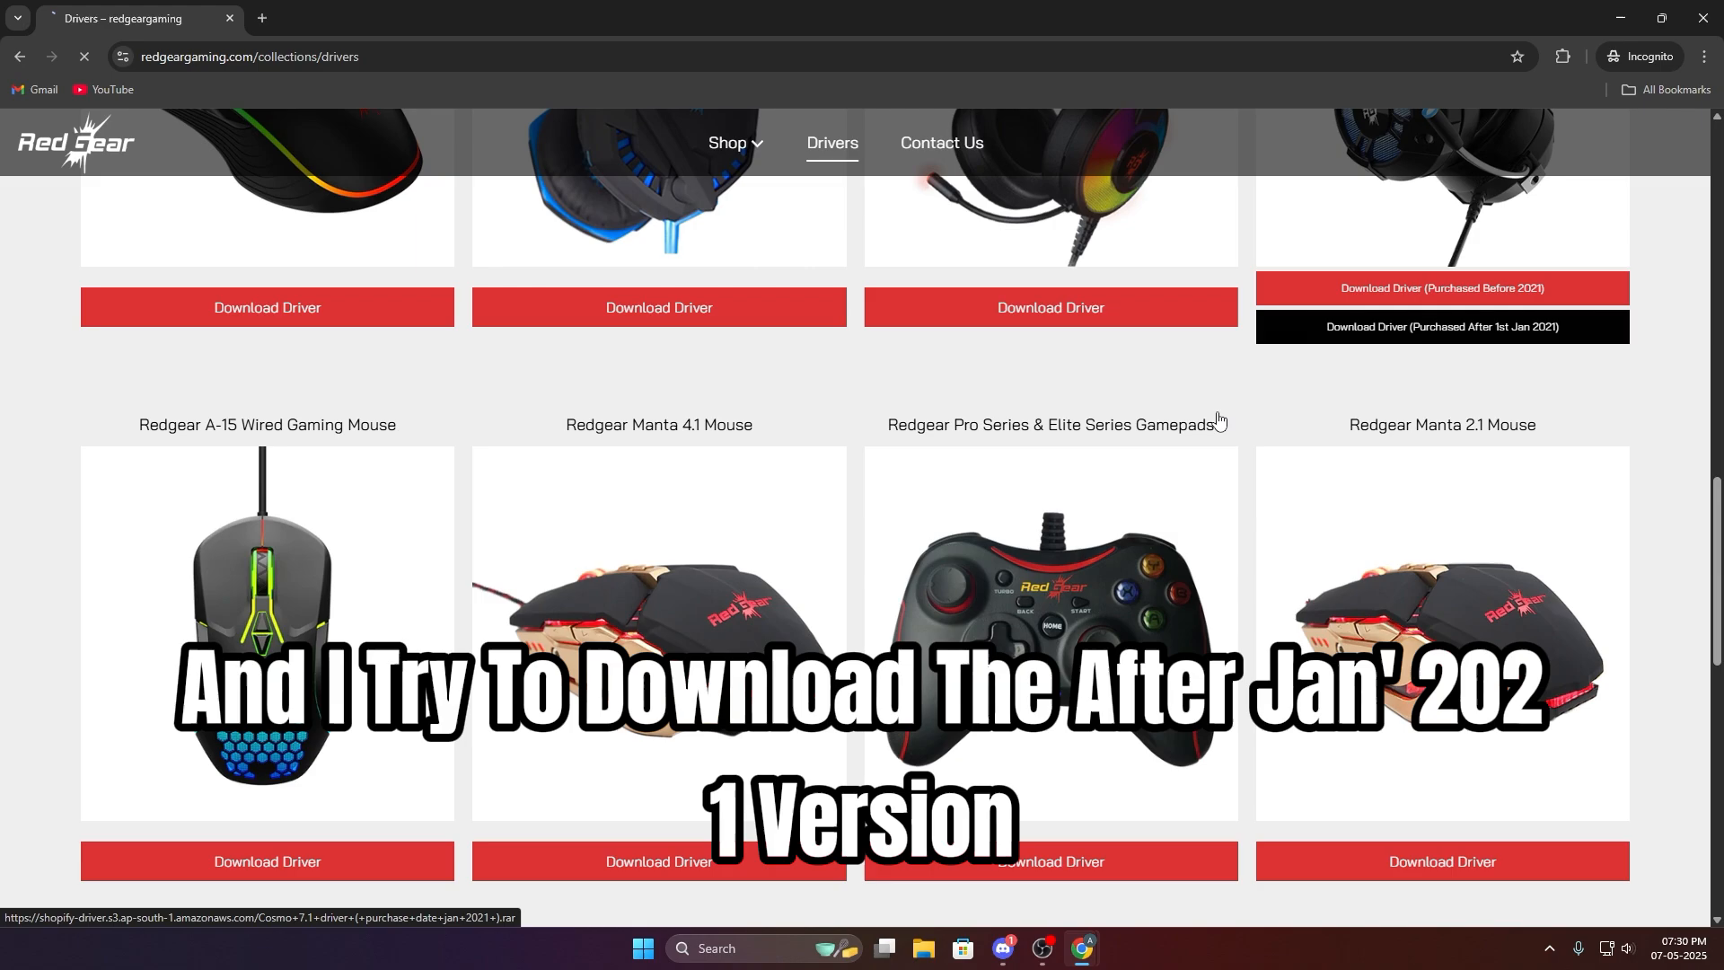
{"action": "left_click", "coordinate": [1440, 327]}
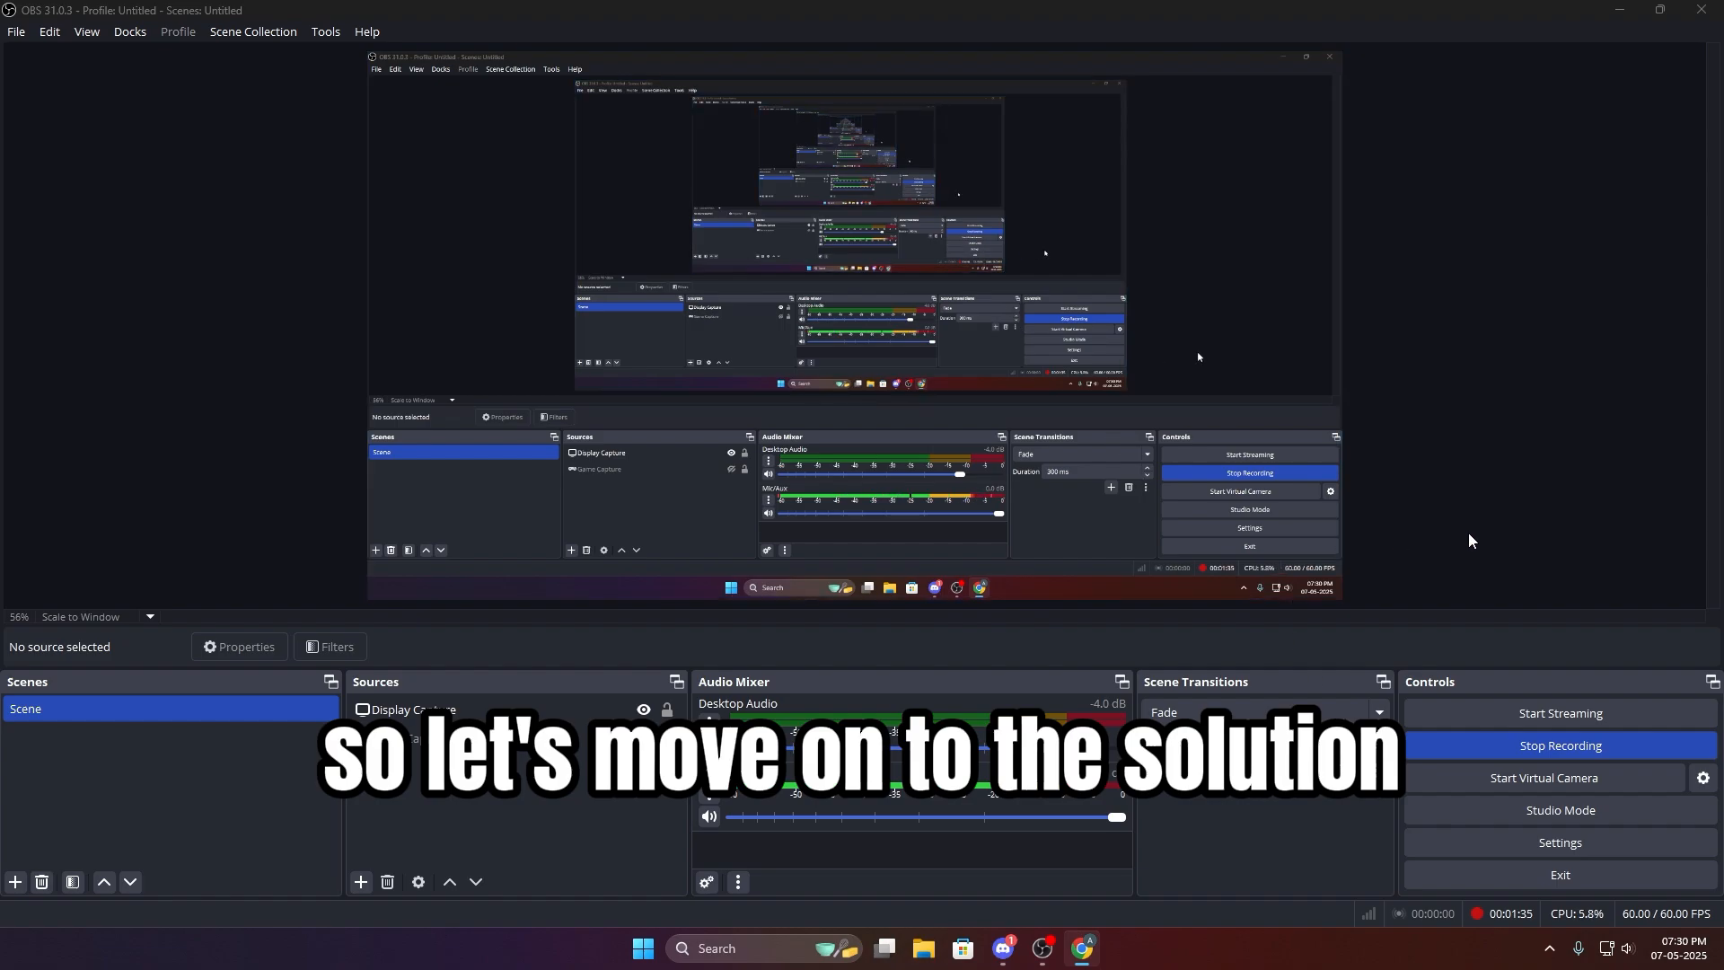
{"action": "left_click", "coordinate": [1081, 955]}
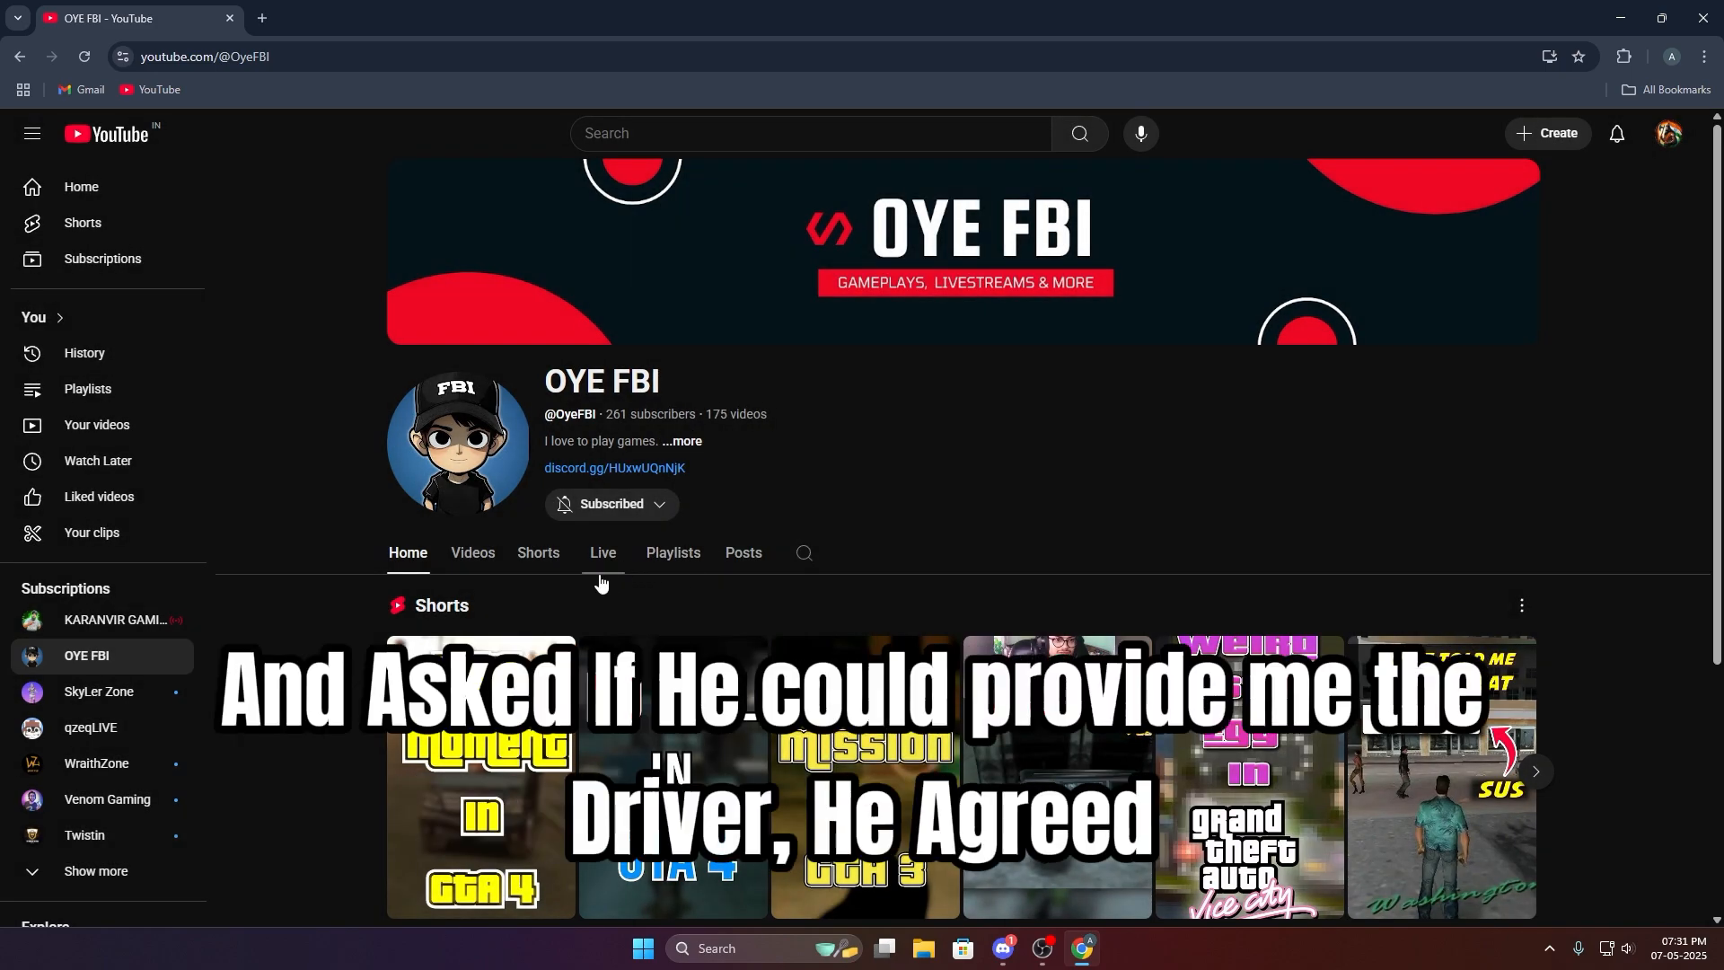
Step: From the channel's Live tab follow the Discord invite to the FBI HQ server's #item-drops channel
{"action": "left_click", "coordinate": [601, 553]}
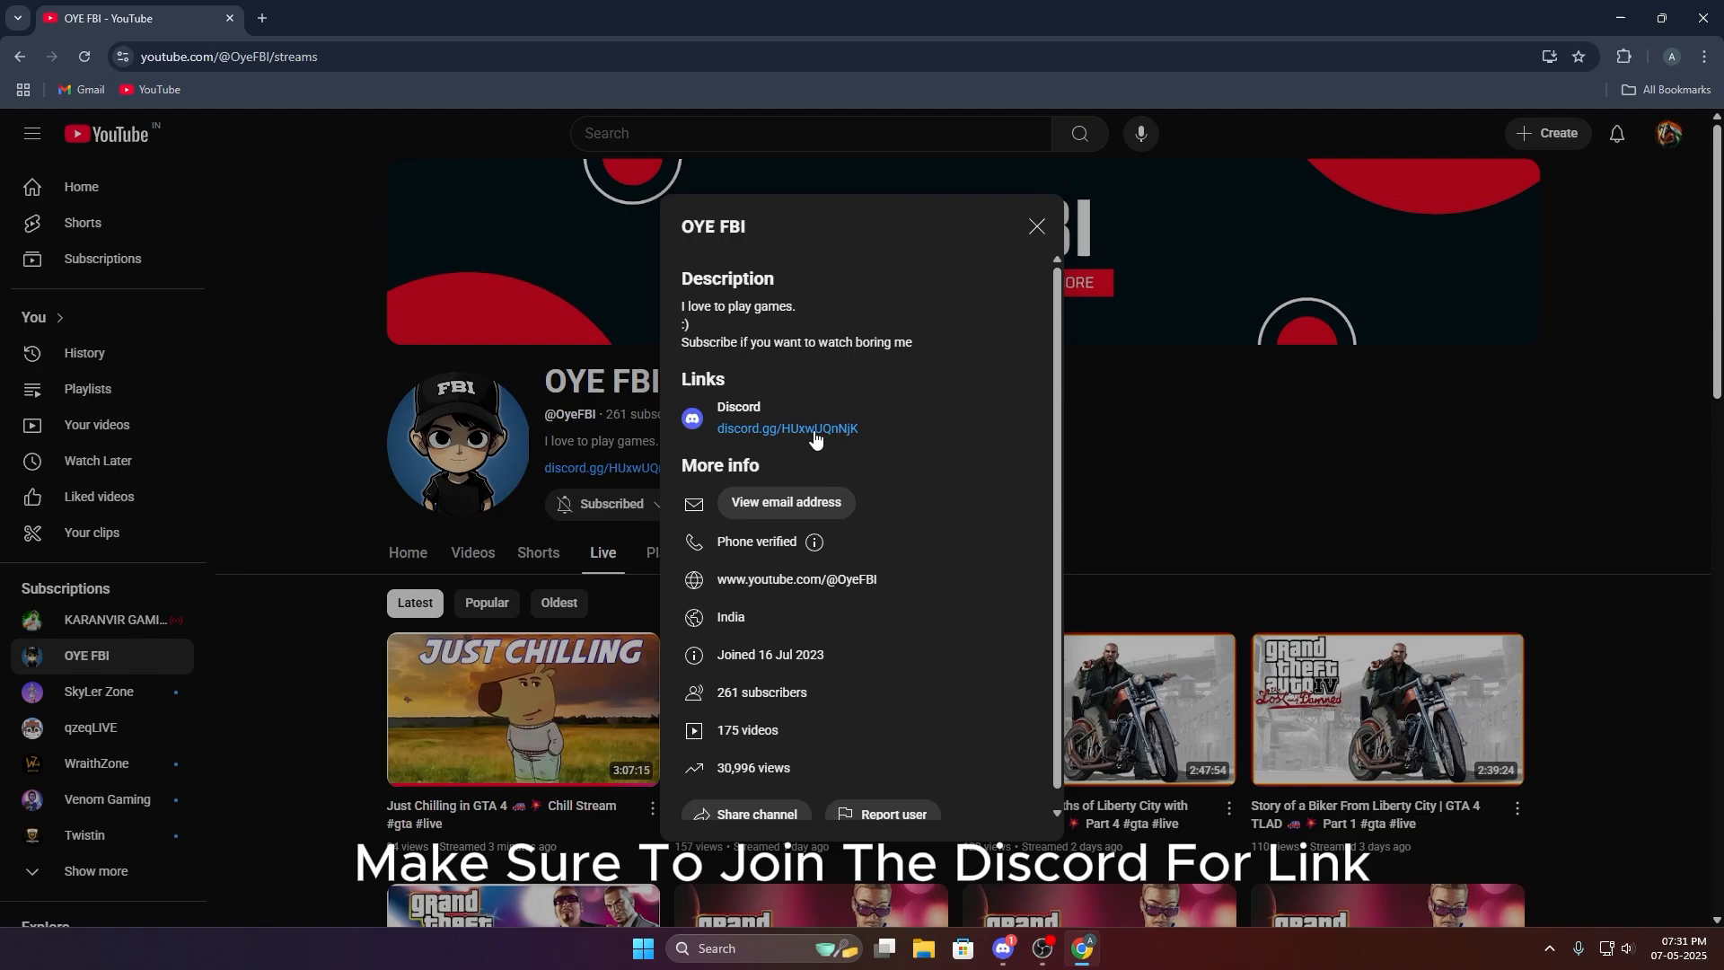
{"action": "left_click", "coordinate": [786, 430]}
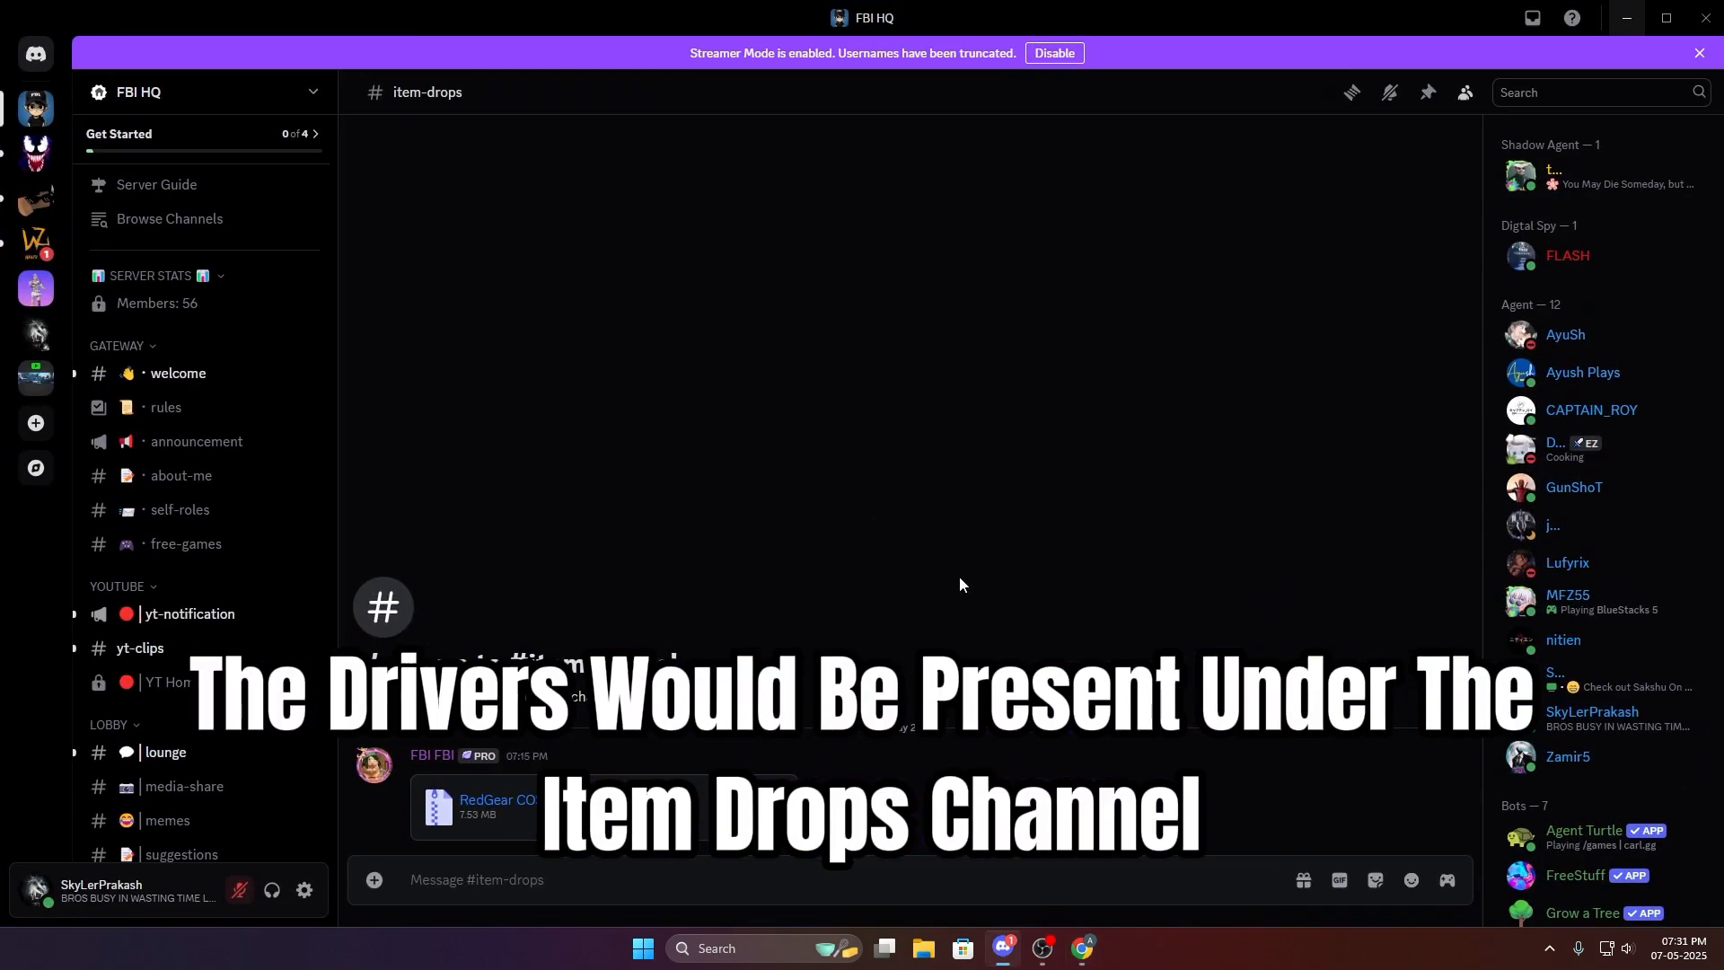
Step: View the server's #welcome channel, then minimize Chrome to reveal the desktop and the downloaded driver folder
{"action": "left_click", "coordinate": [178, 373]}
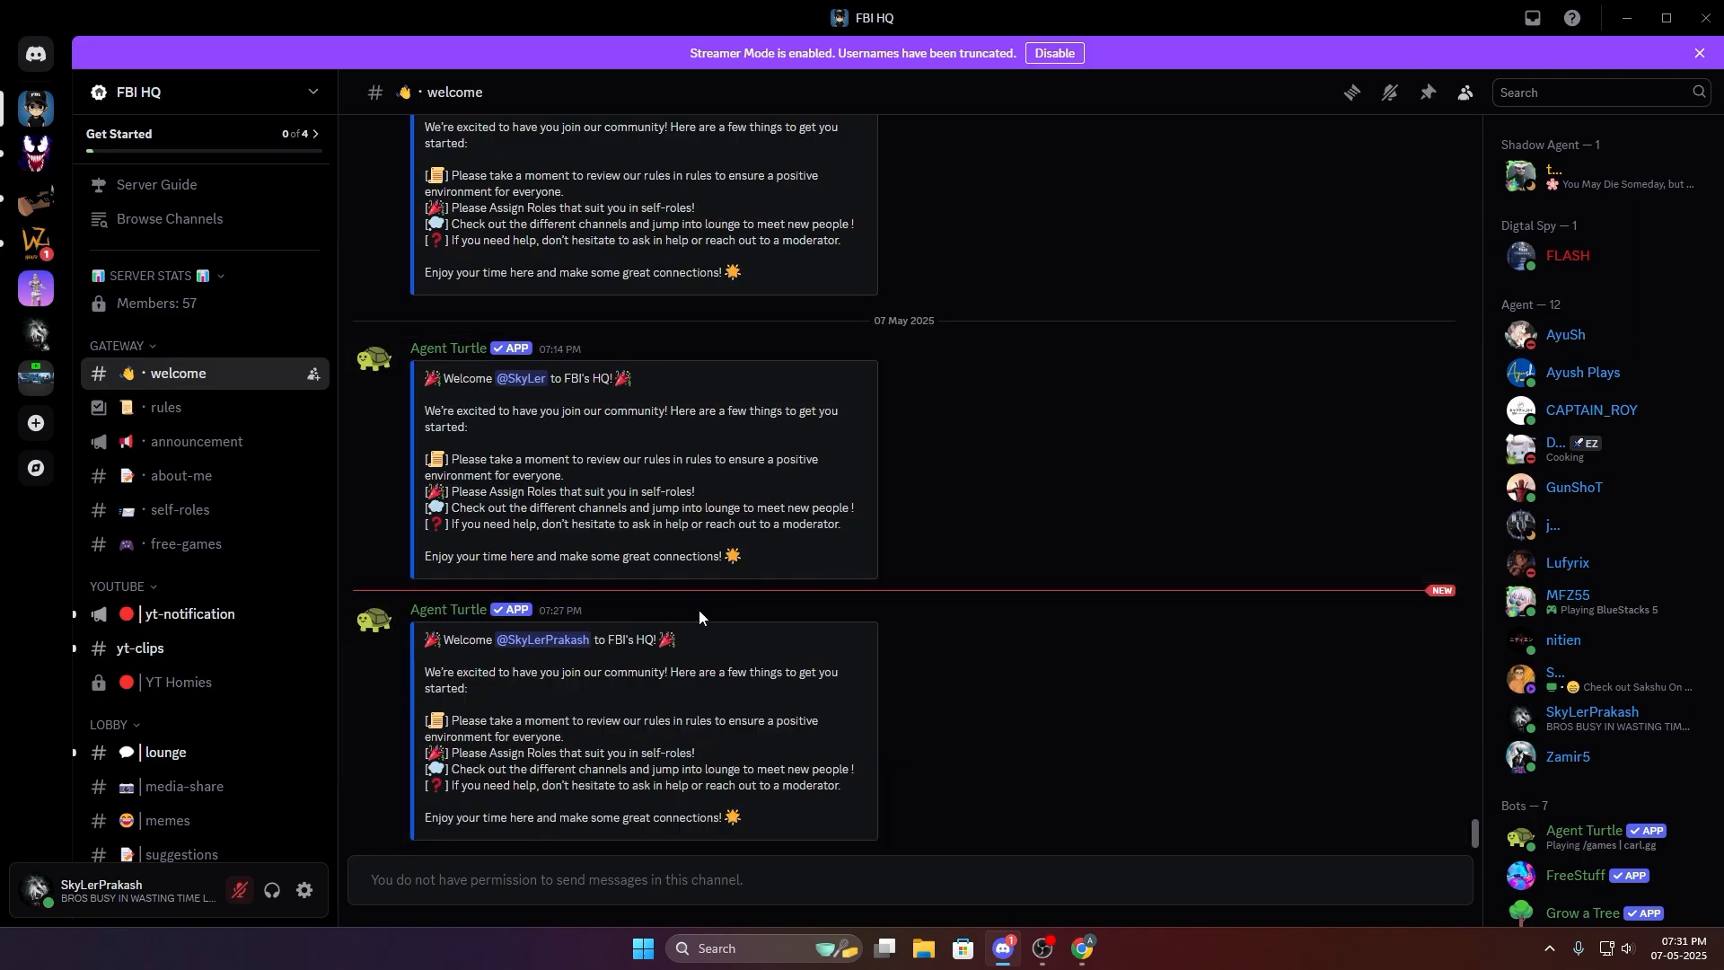
{"action": "scroll", "scroll_direction": "down", "scroll_amount": 3}
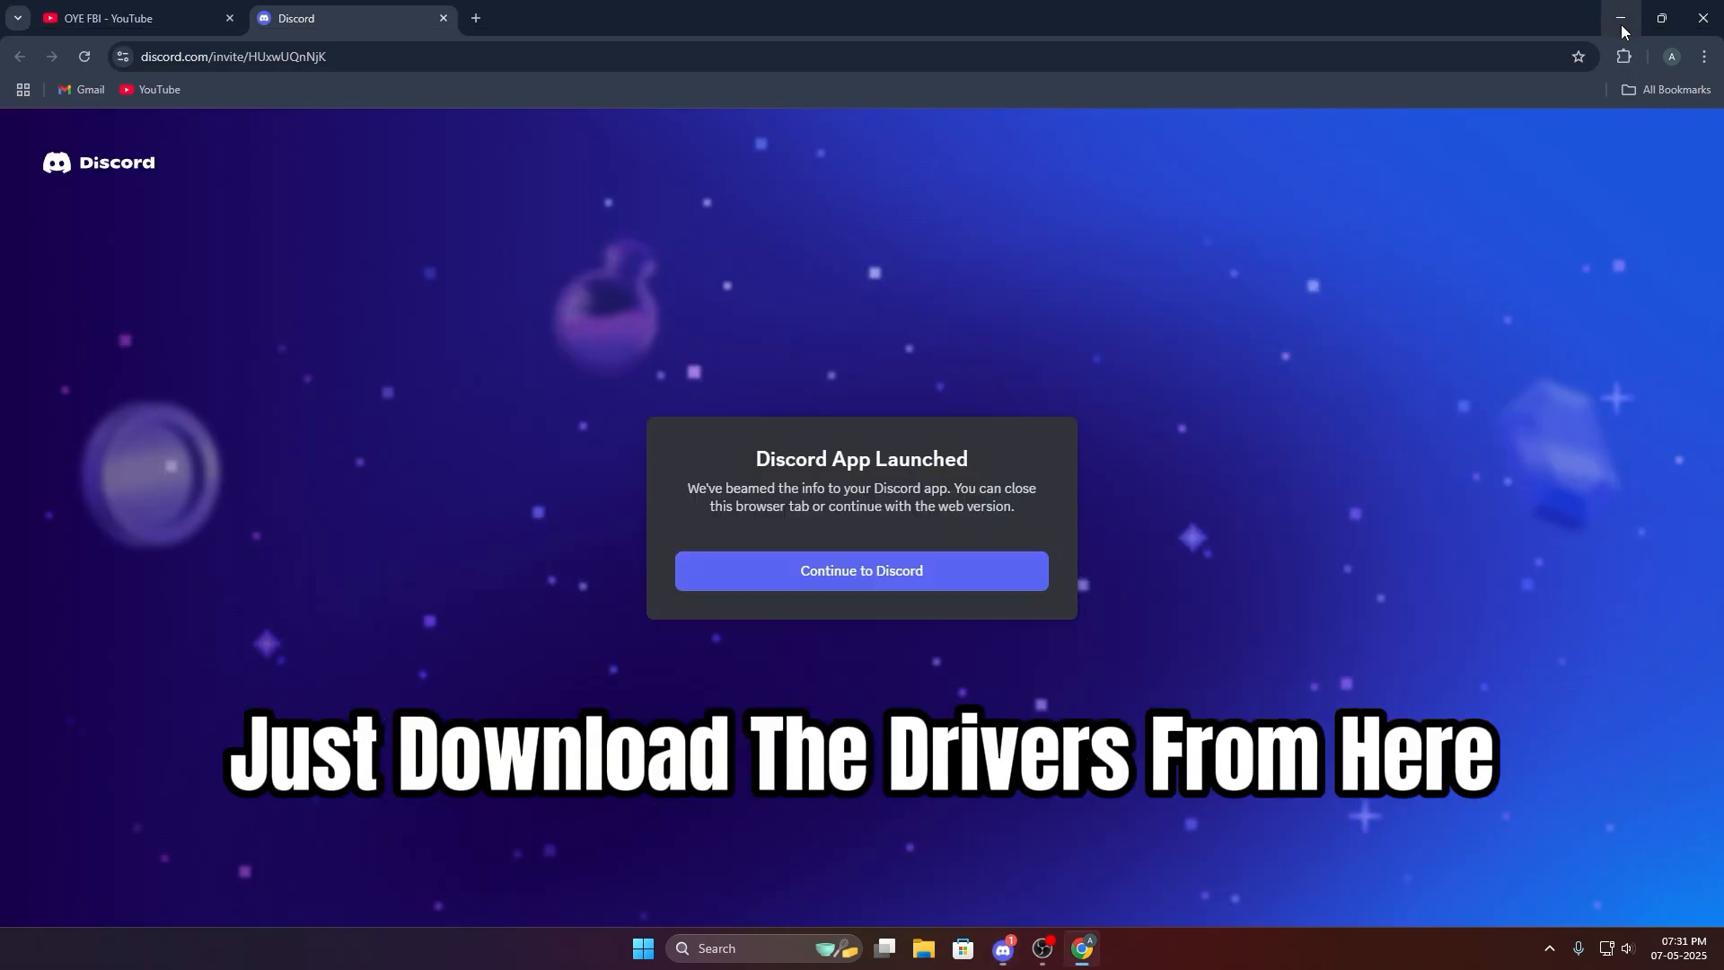
{"action": "left_click", "coordinate": [1617, 19]}
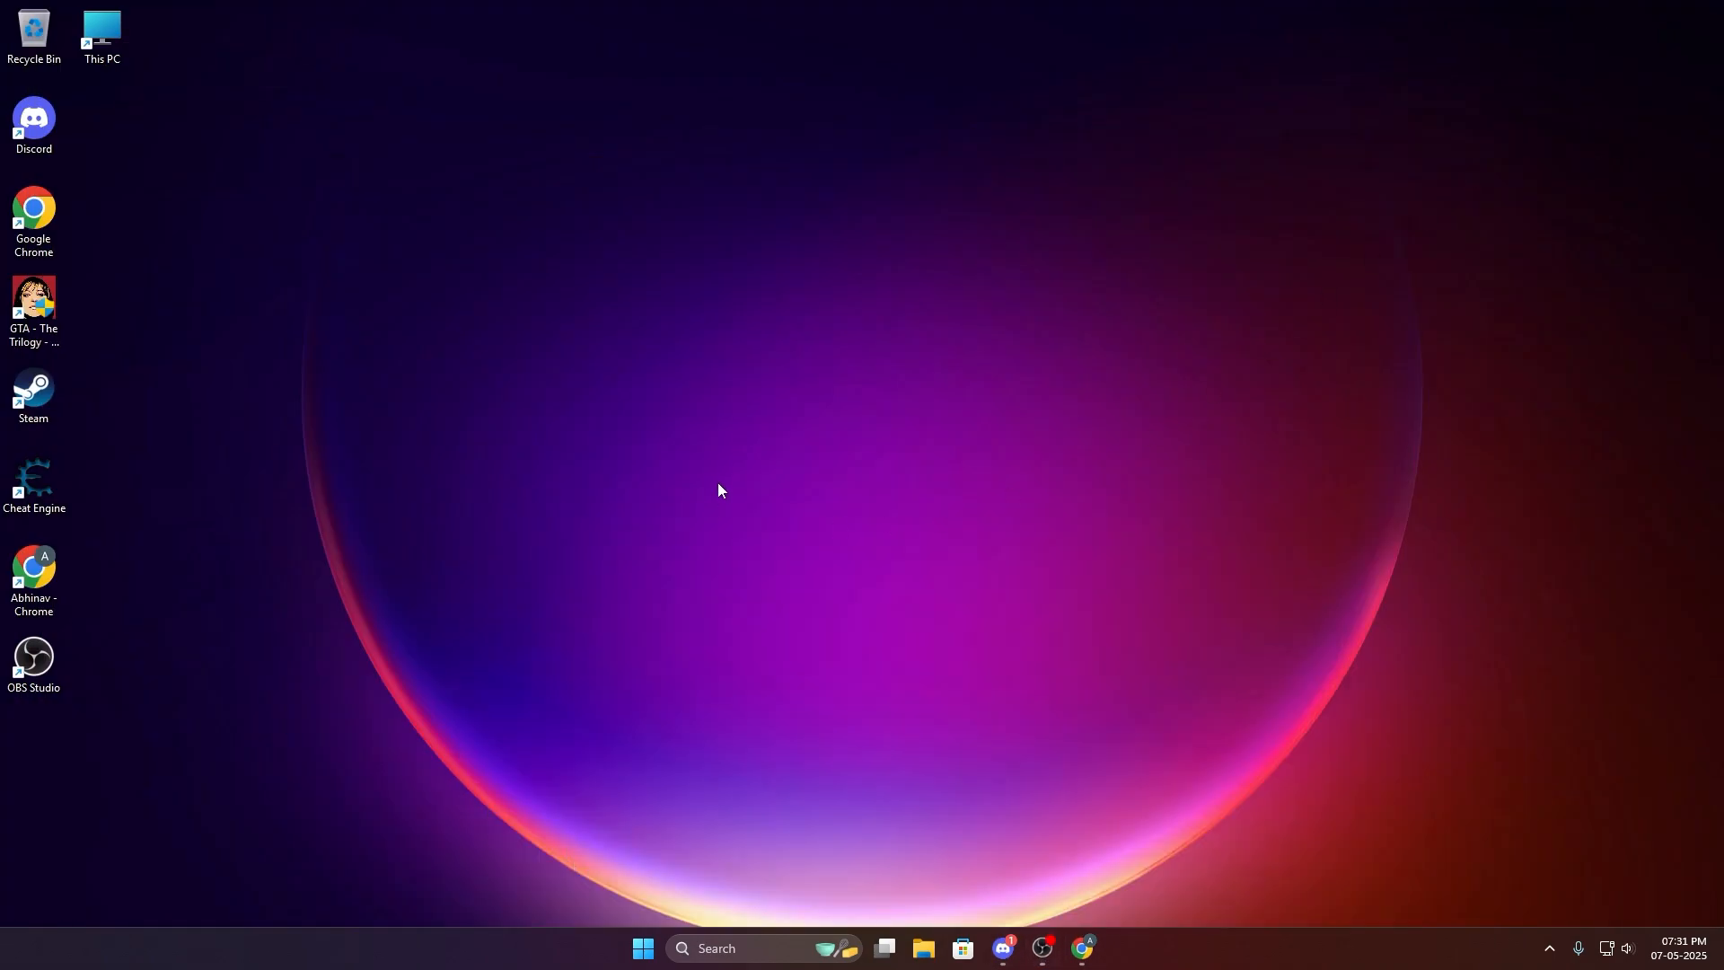
{"action": "left_click", "coordinate": [921, 964]}
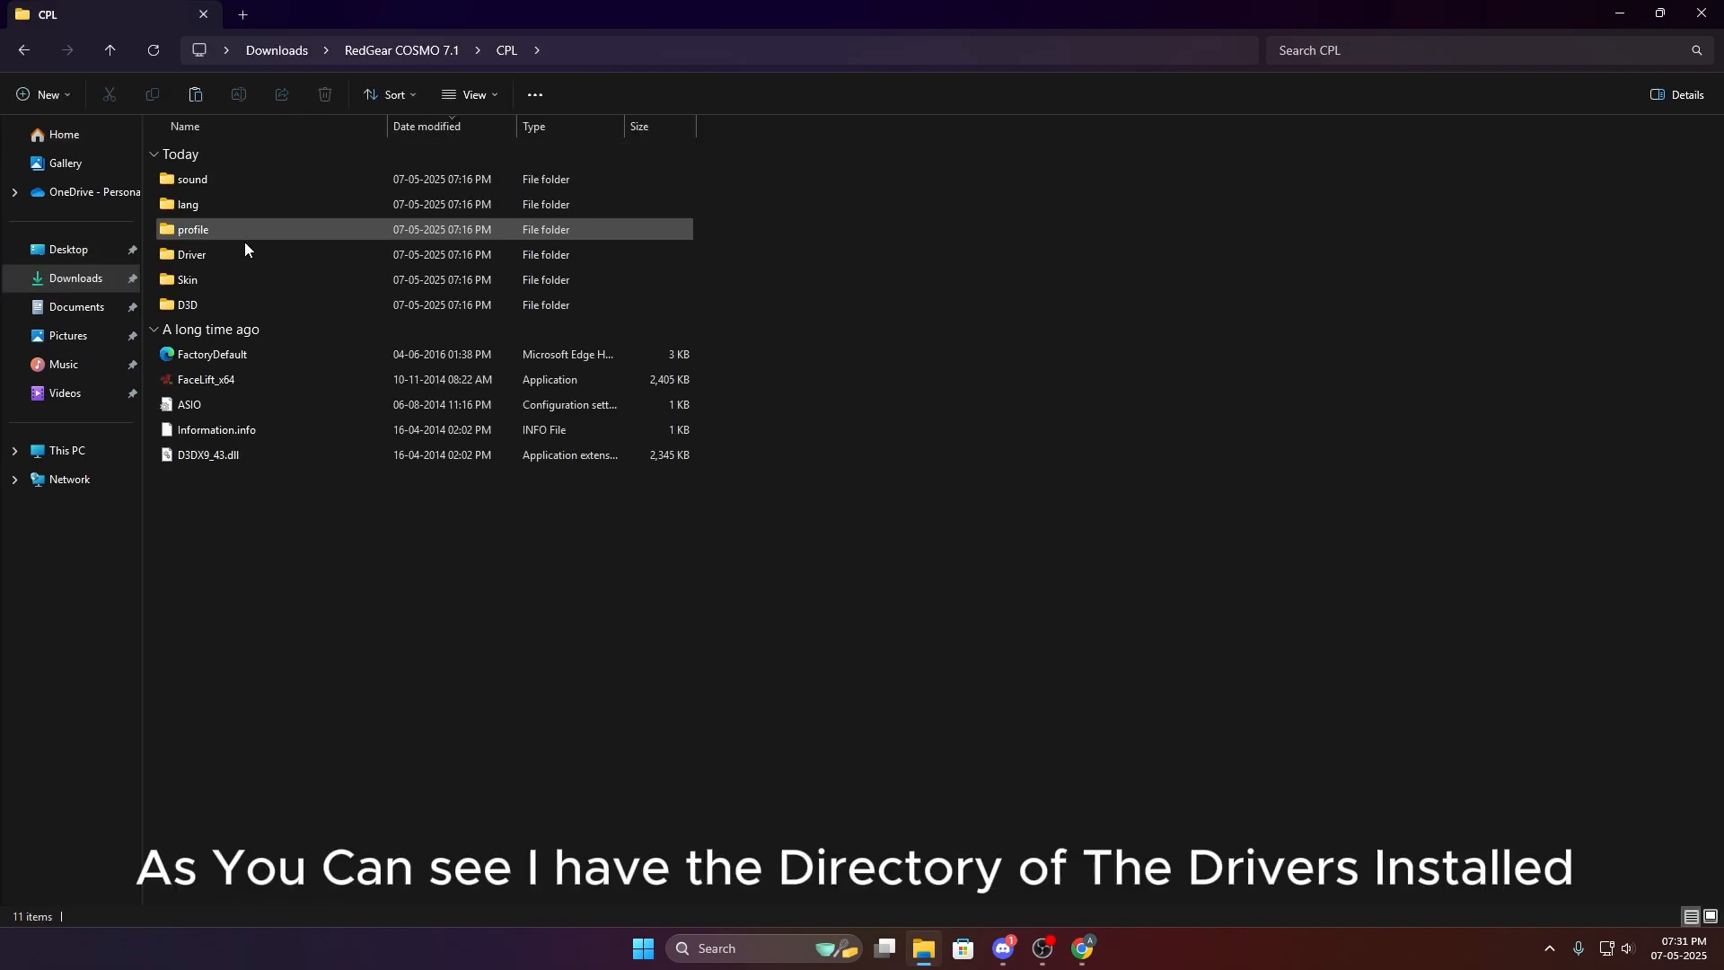
Step: Launch FaceLift_x64 from the RedGear COSMO 7.1 CPL folder, then return Chrome to the OYE FBI channel
{"action": "double_click", "coordinate": [205, 378]}
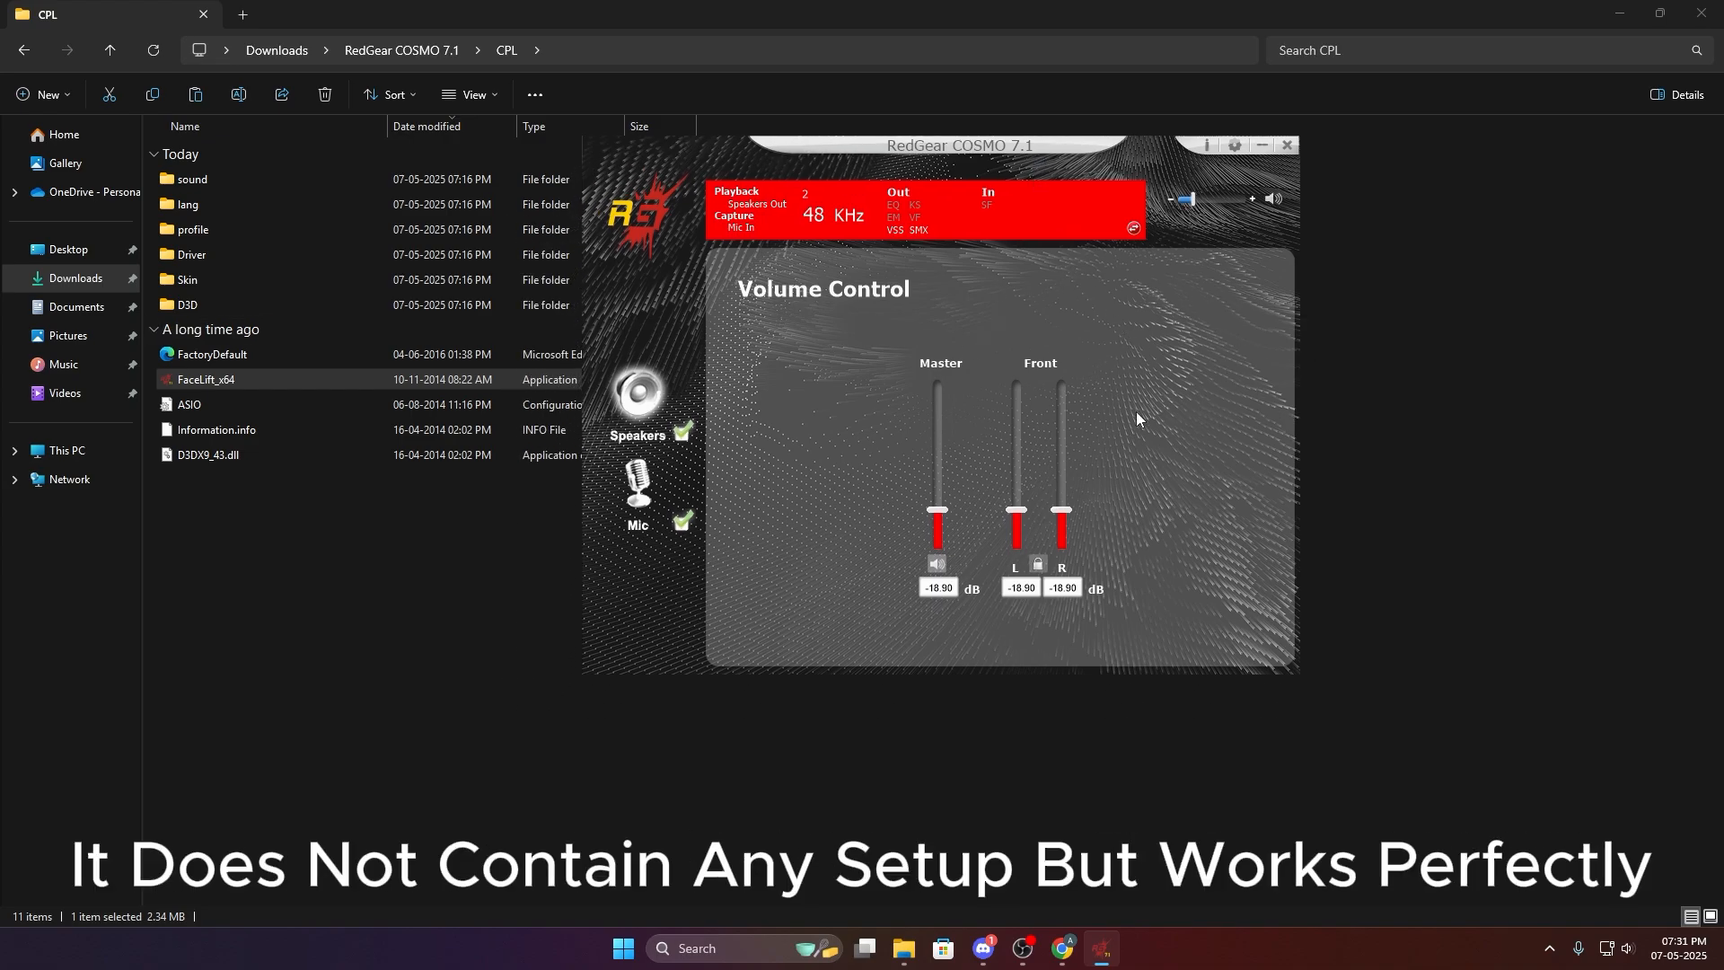
{"action": "mouse_move", "coordinate": [781, 368]}
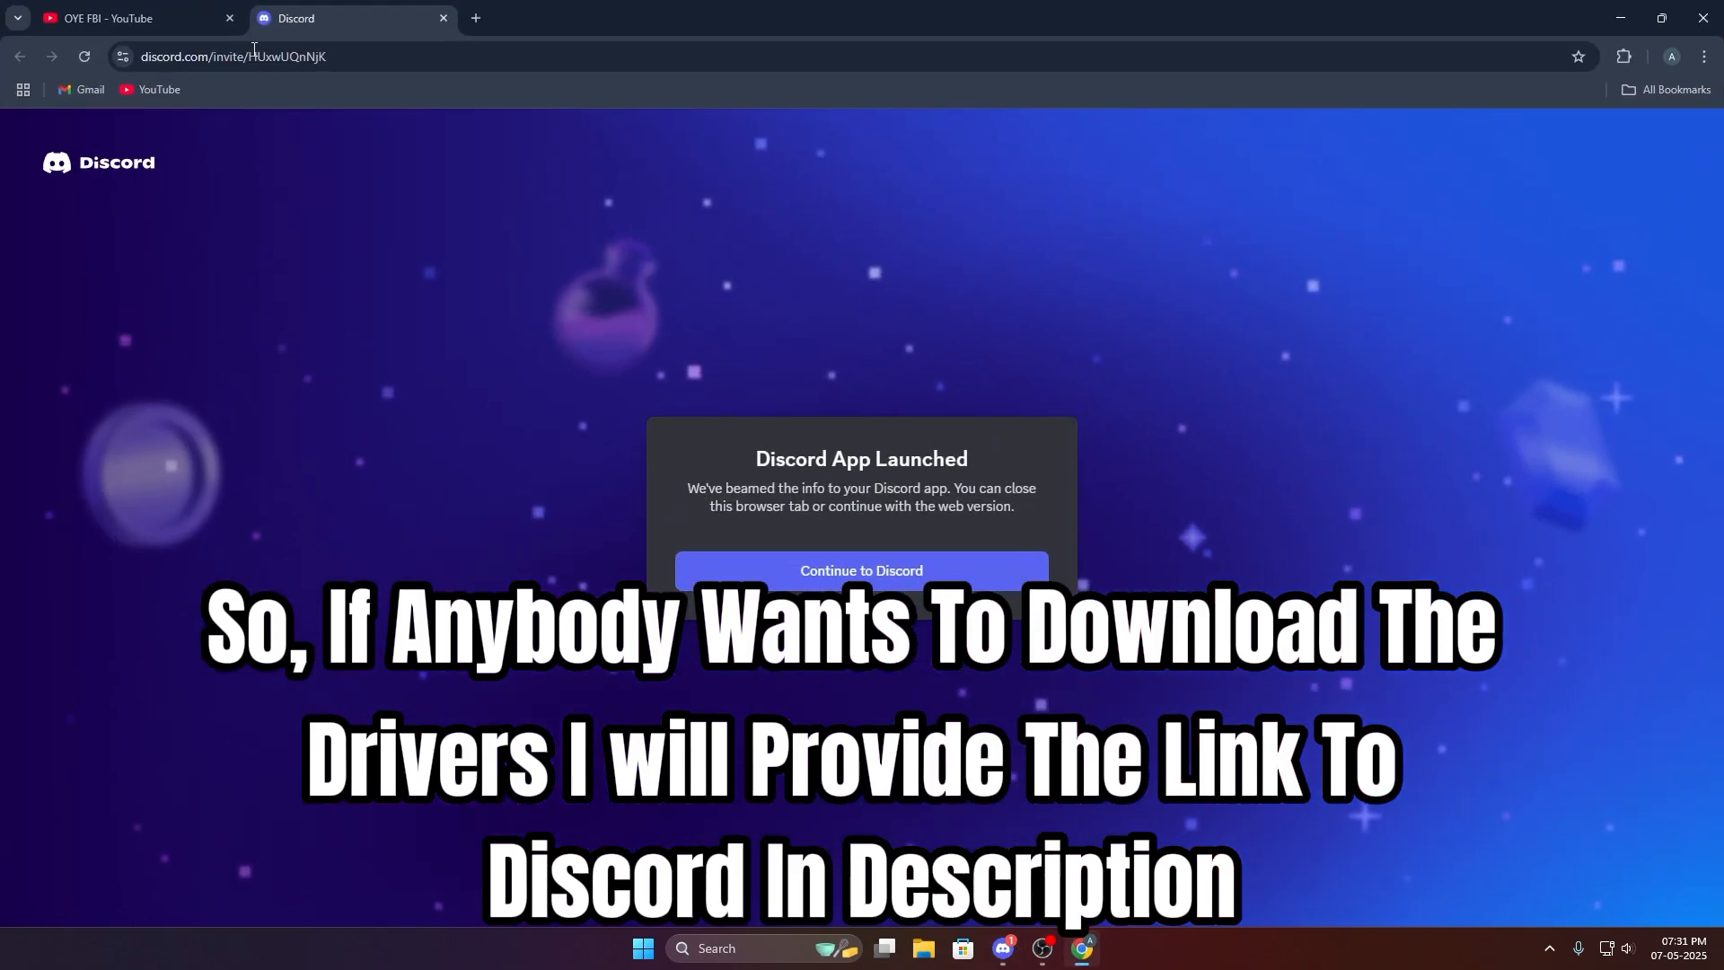
{"action": "left_click", "coordinate": [131, 18]}
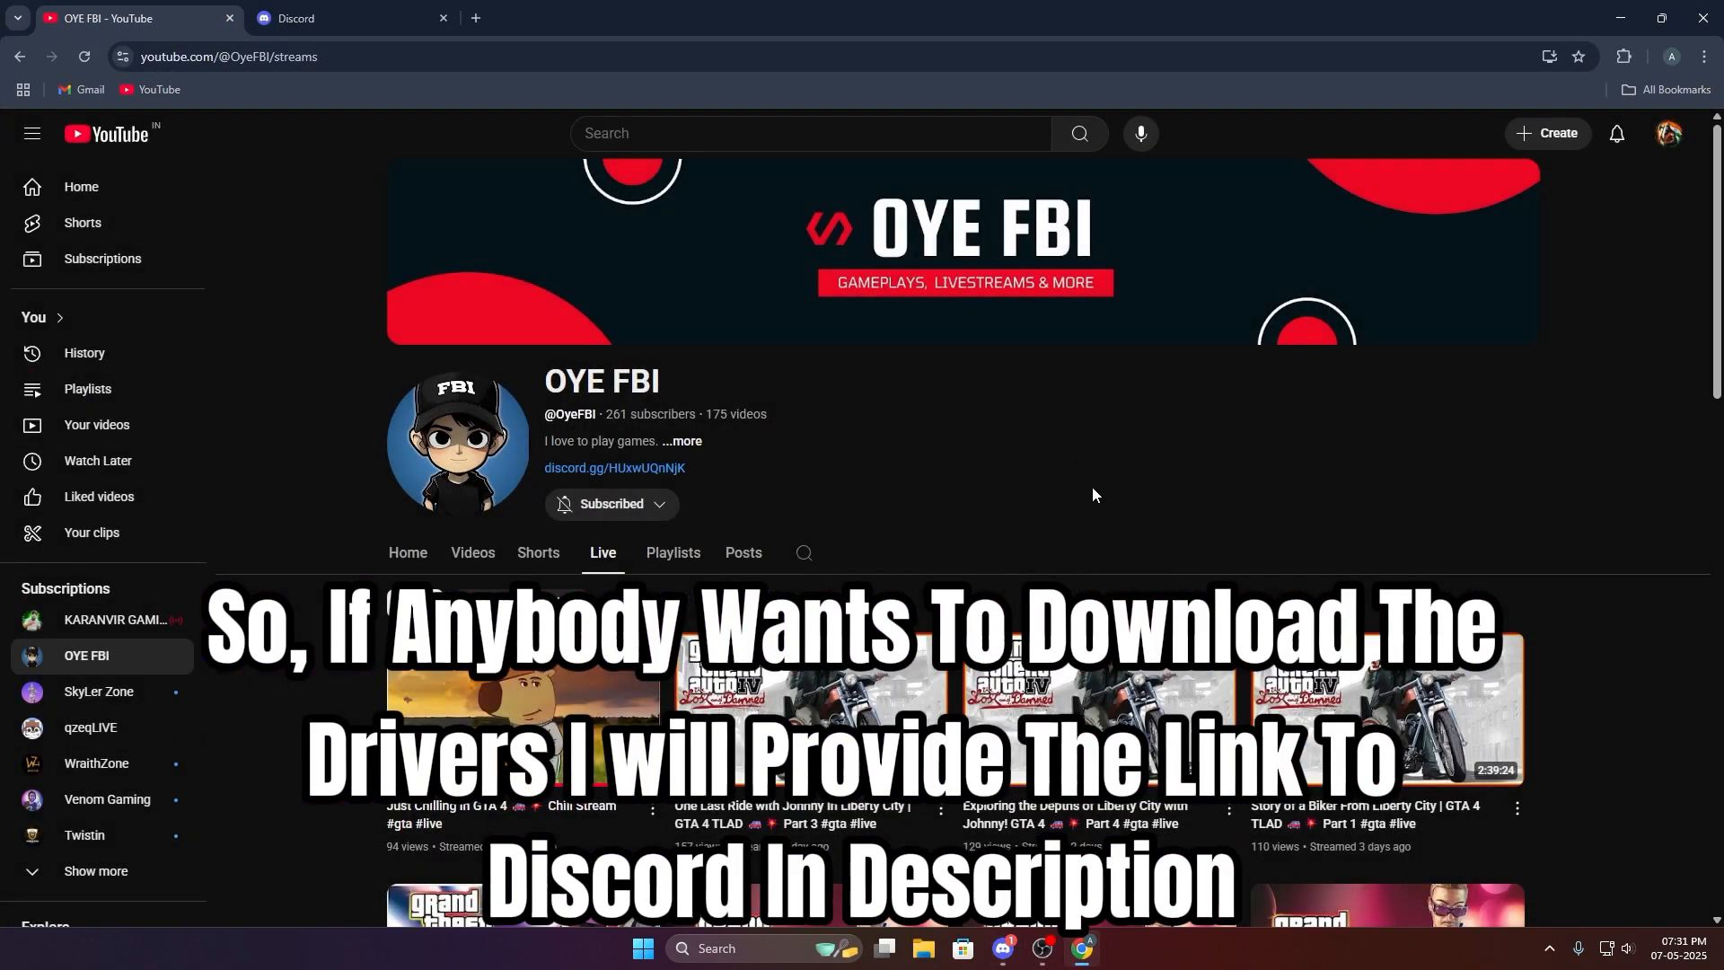